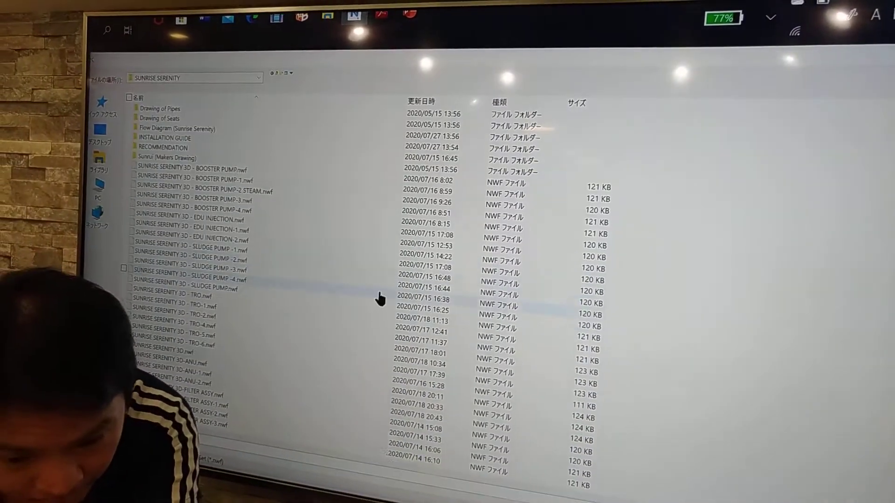
Load SUNRISE SERENITY 3D-FILTER ASSY.nwf so the colored filter piping assembly displays in 3D
{"action": "scroll", "scroll_direction": "down", "scroll_amount": 3}
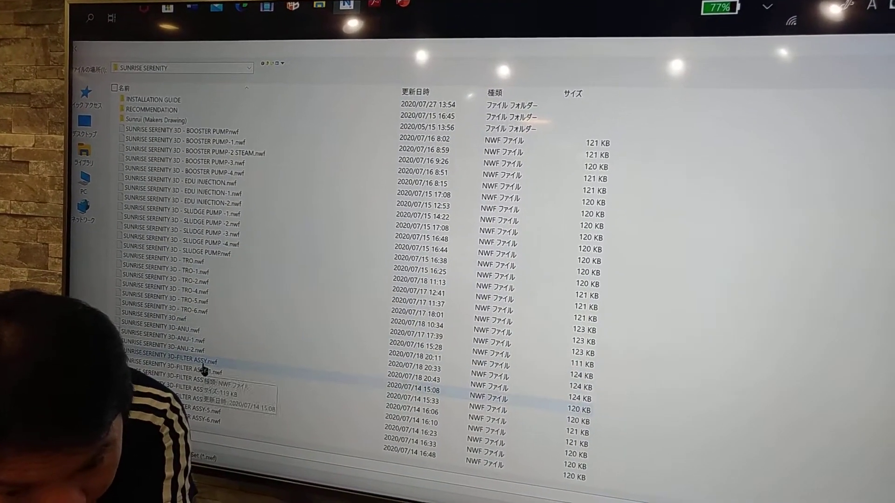
{"action": "double_click", "coordinate": [165, 362]}
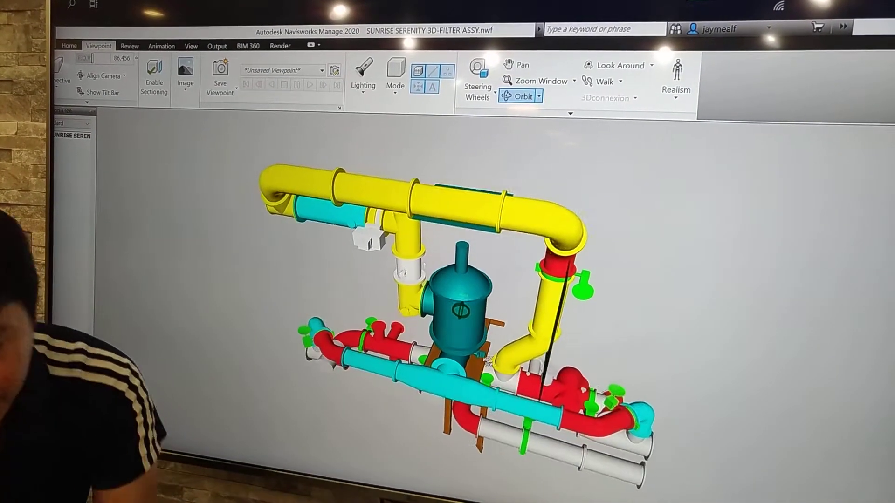